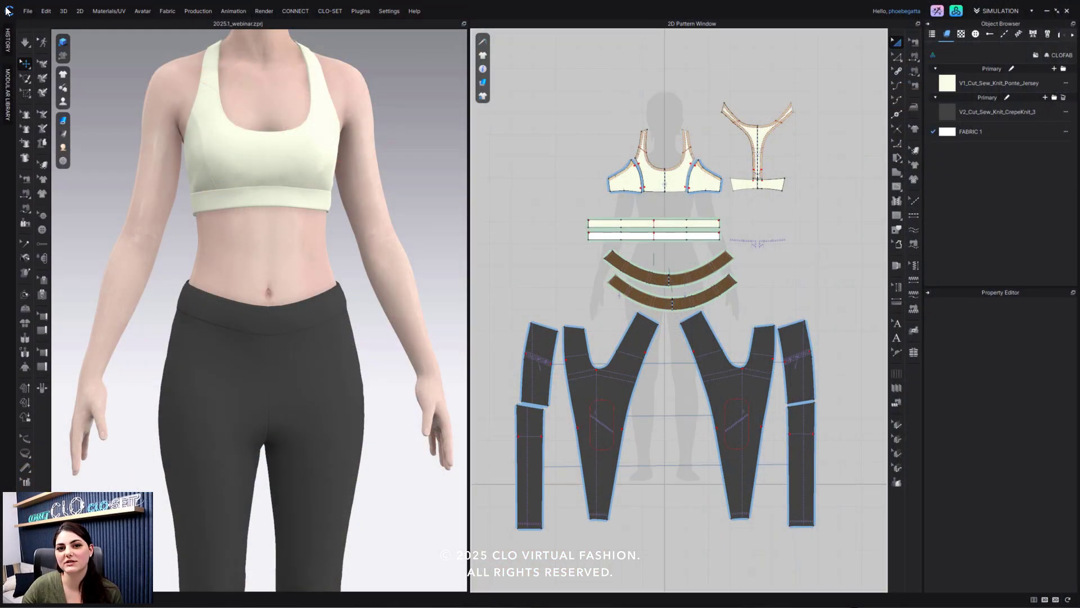
Step: Switch the workspace mode from the top-right dropdown to PRINT LAYOUT
{"action": "left_click", "coordinate": [1001, 10]}
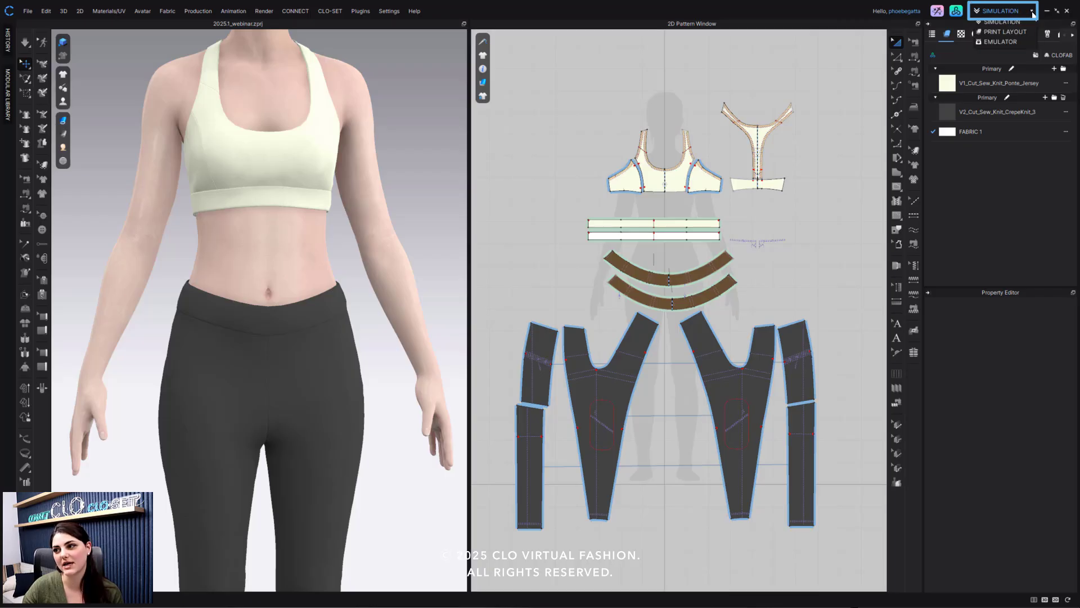
{"action": "left_click", "coordinate": [1007, 31]}
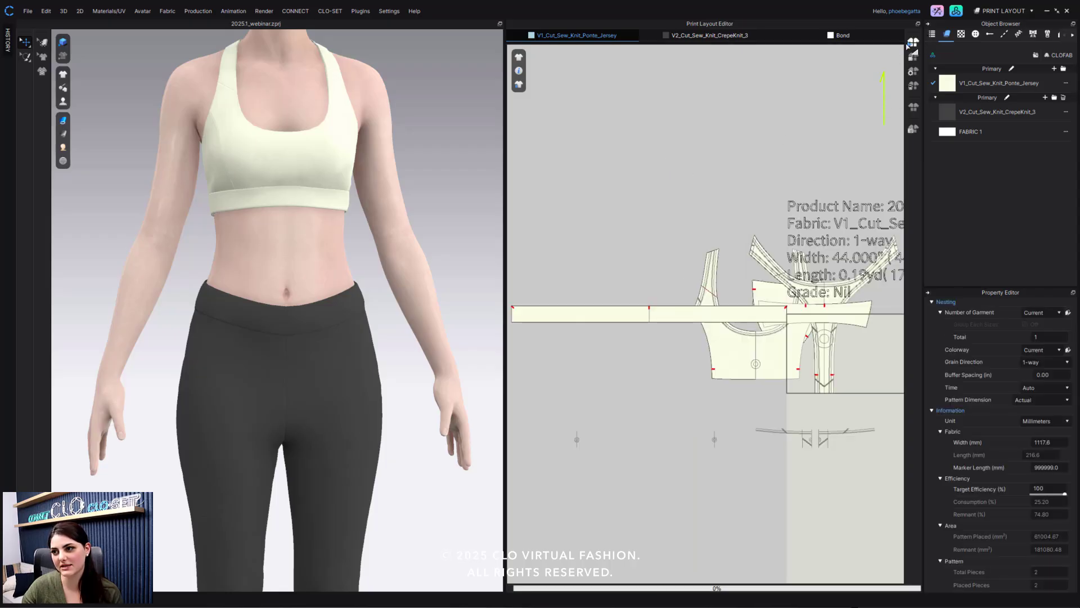
Step: Show the V2_Cut_Sew_Knit_CrepeKnit_3 leggings marker and open the 2D Snapshot settings
{"action": "left_click", "coordinate": [706, 35]}
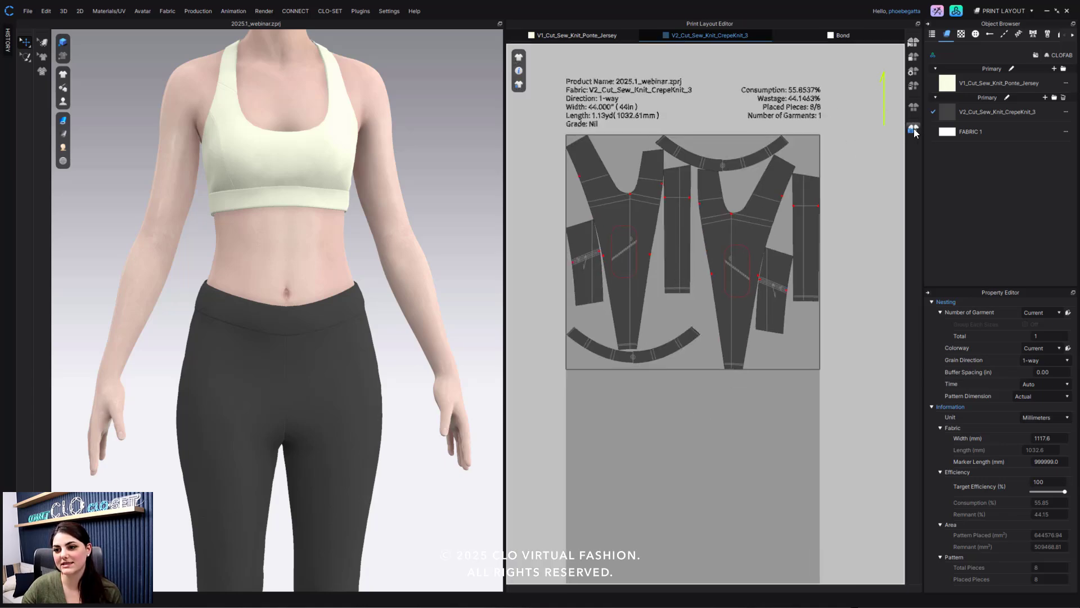
{"action": "left_click", "coordinate": [914, 130]}
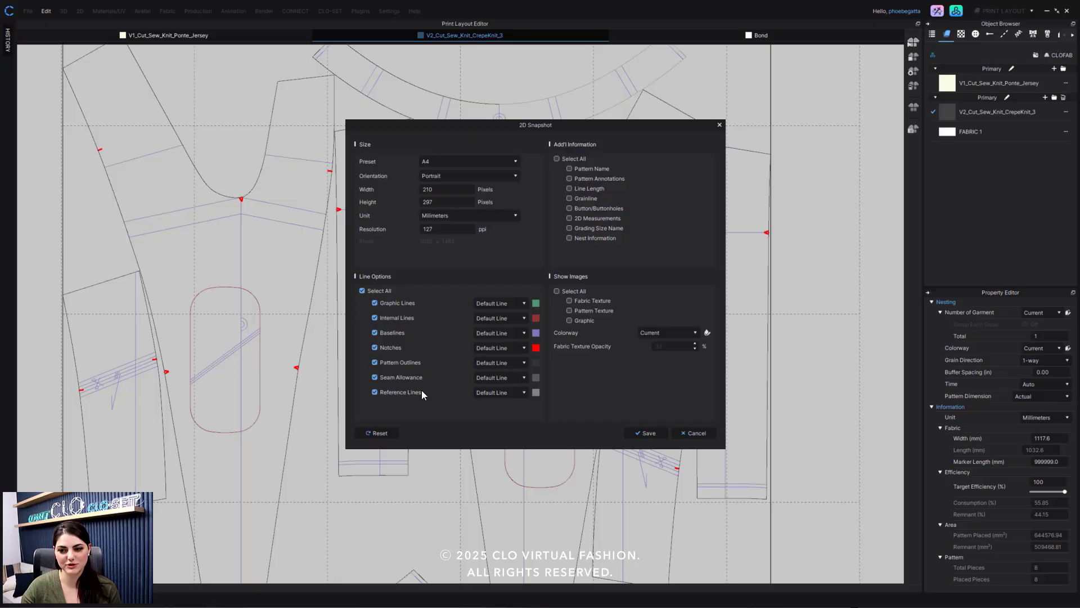
{"action": "mouse_move", "coordinate": [537, 283]}
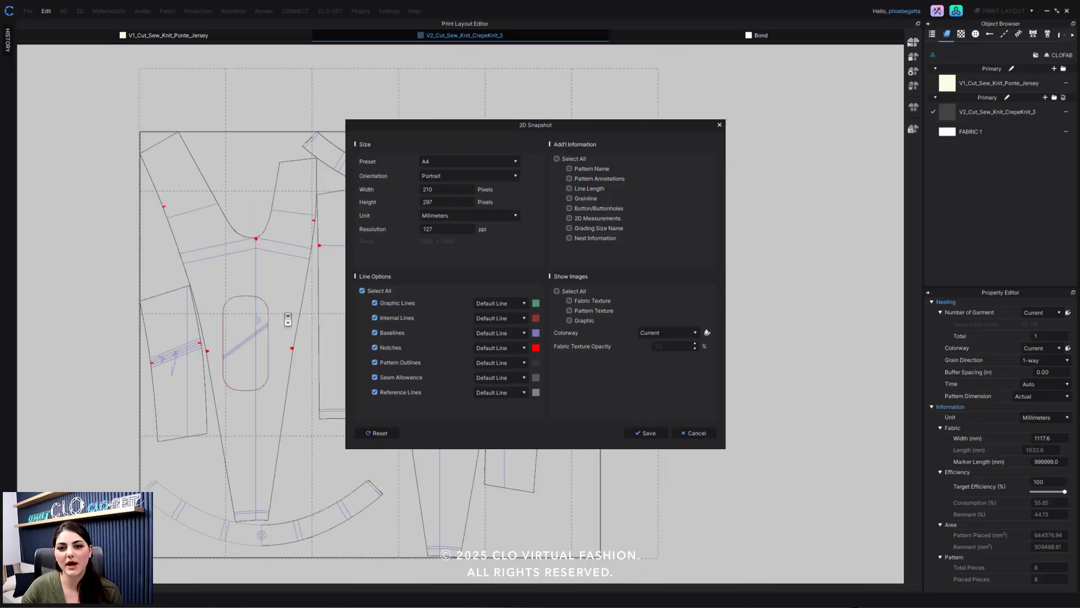
Step: Set graphic lines and pattern outlines to dotted, internal lines and baselines to dashed
{"action": "left_click_drag", "start_coordinate": [535, 125], "coordinate": [736, 90]}
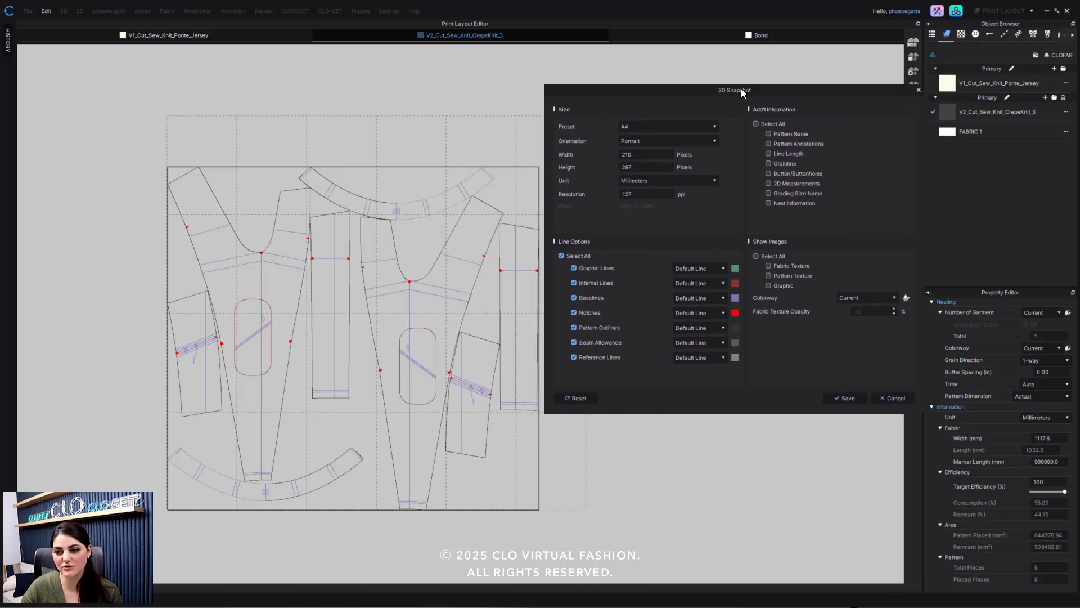
{"action": "left_click", "coordinate": [698, 268]}
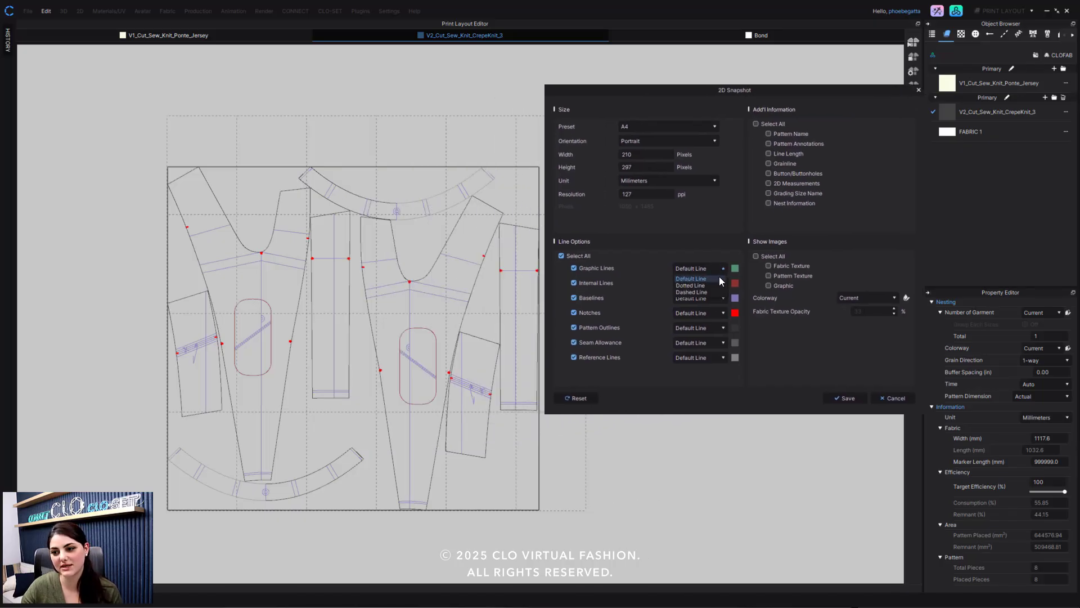
{"action": "left_click", "coordinate": [690, 285]}
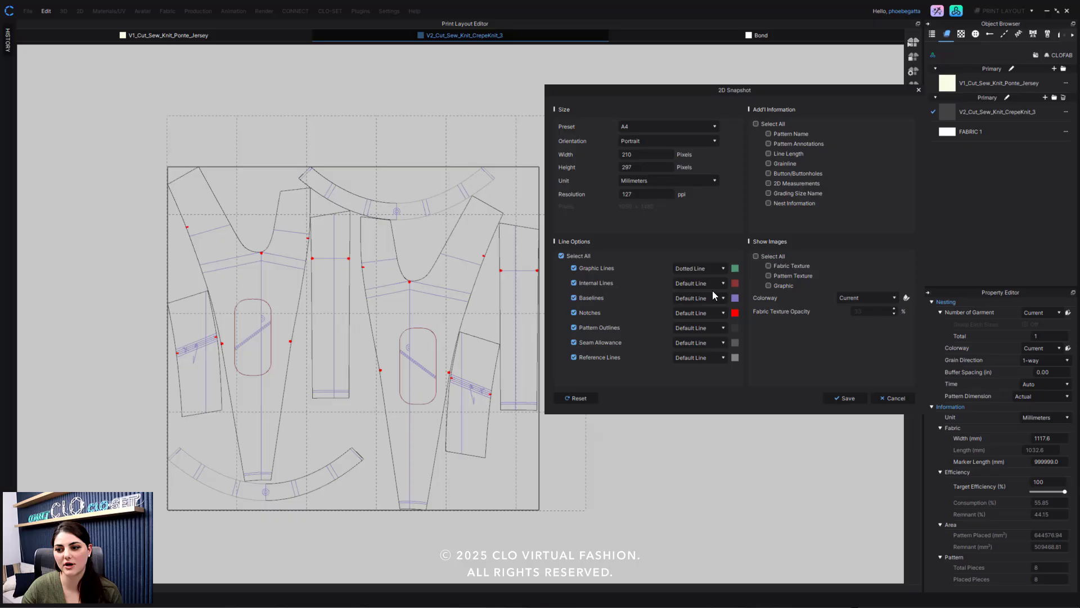
{"action": "left_click", "coordinate": [698, 283]}
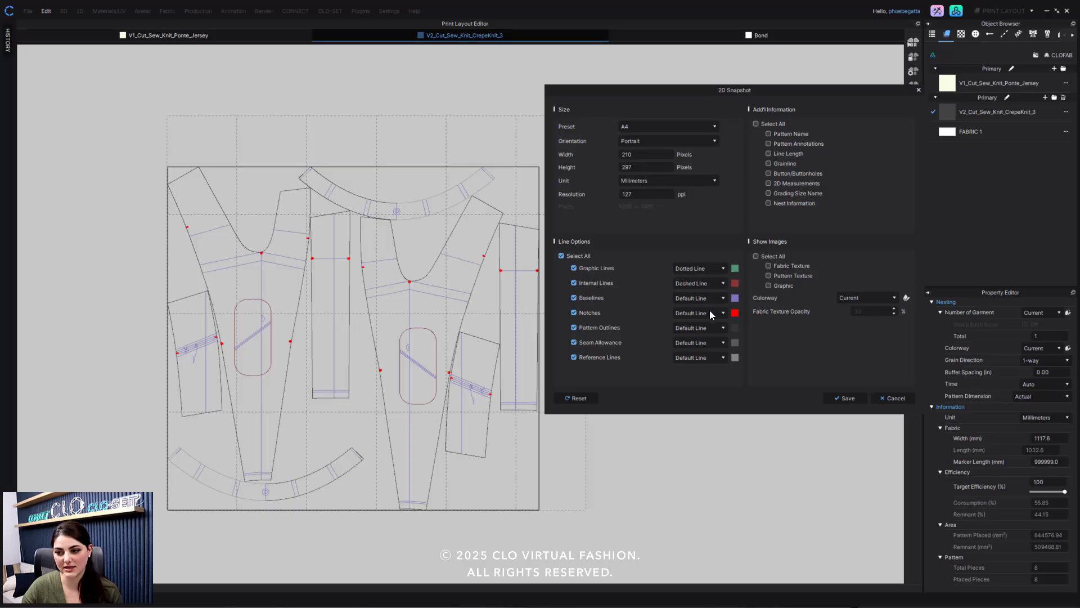
{"action": "left_click", "coordinate": [700, 298]}
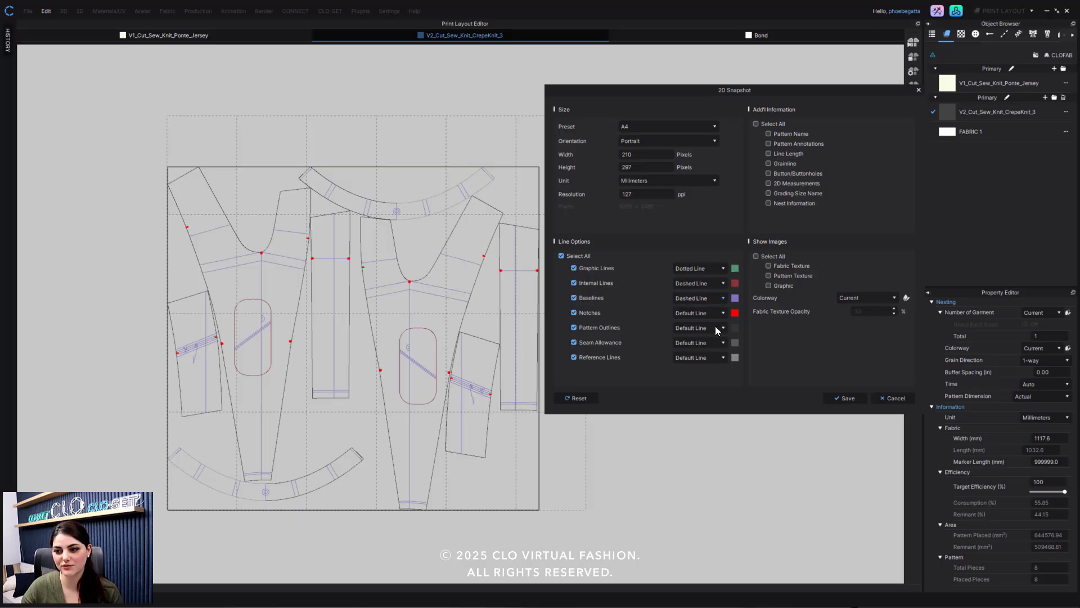
{"action": "left_click", "coordinate": [699, 328]}
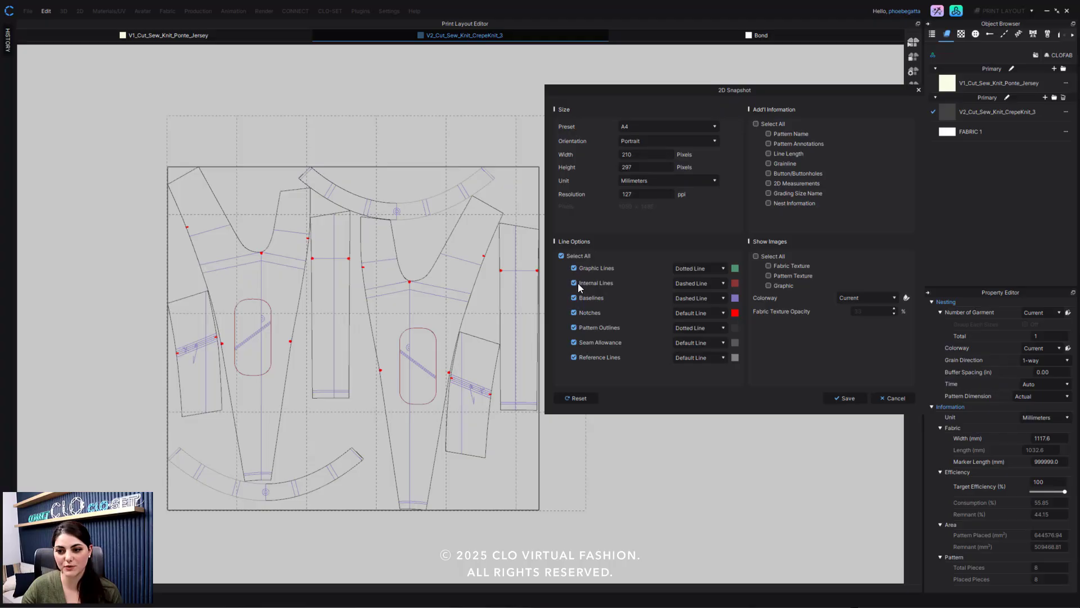
Step: Exclude graphic lines from the snapshot and change the notch colour to dark
{"action": "left_click", "coordinate": [574, 268]}
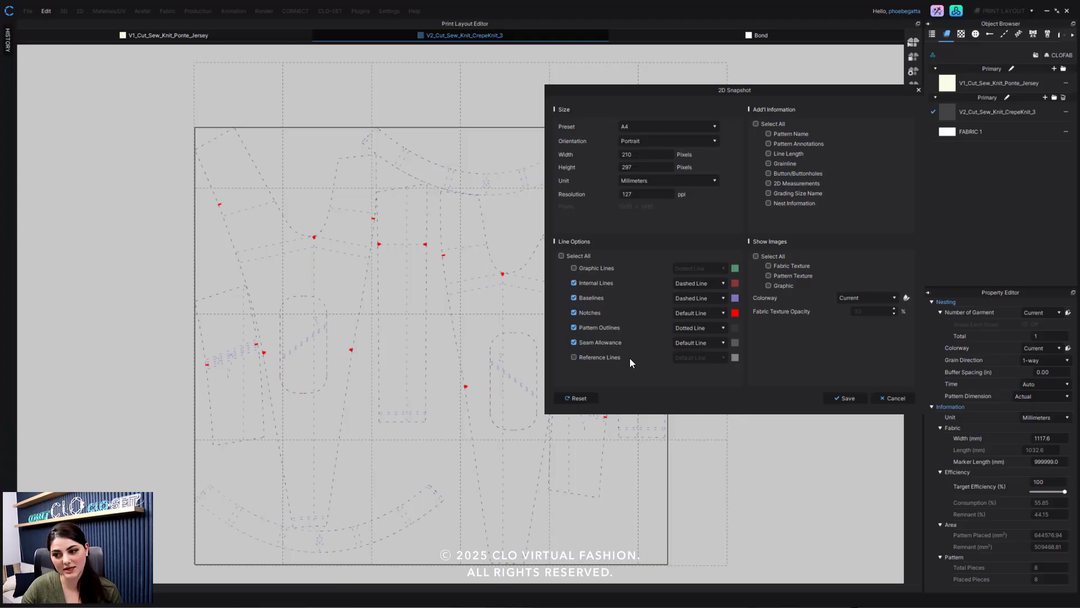
{"action": "mouse_move", "coordinate": [737, 332]}
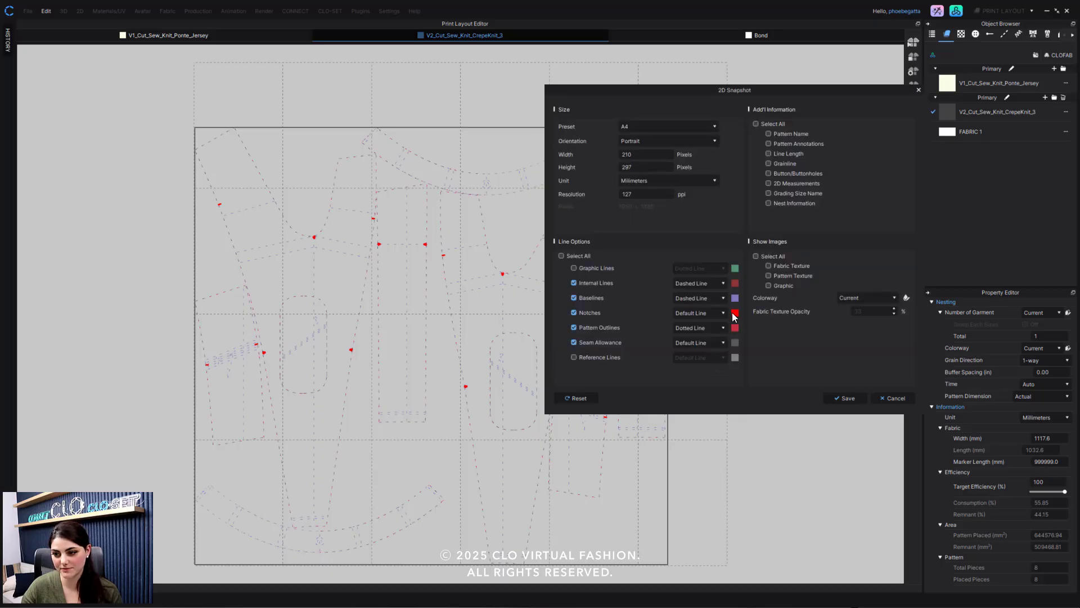
{"action": "left_click", "coordinate": [734, 315]}
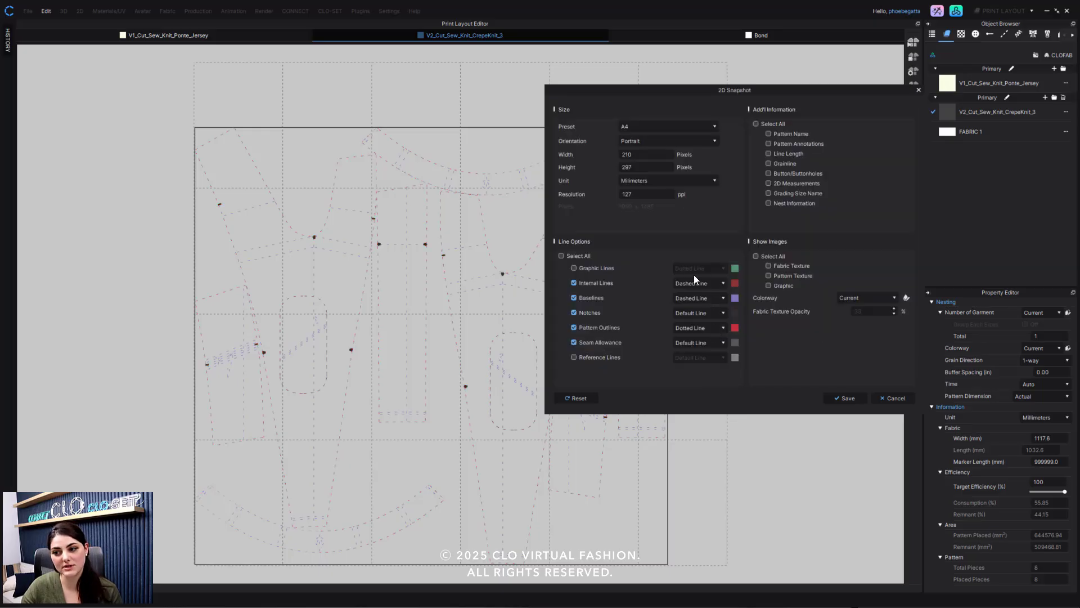
{"action": "mouse_move", "coordinate": [730, 131]}
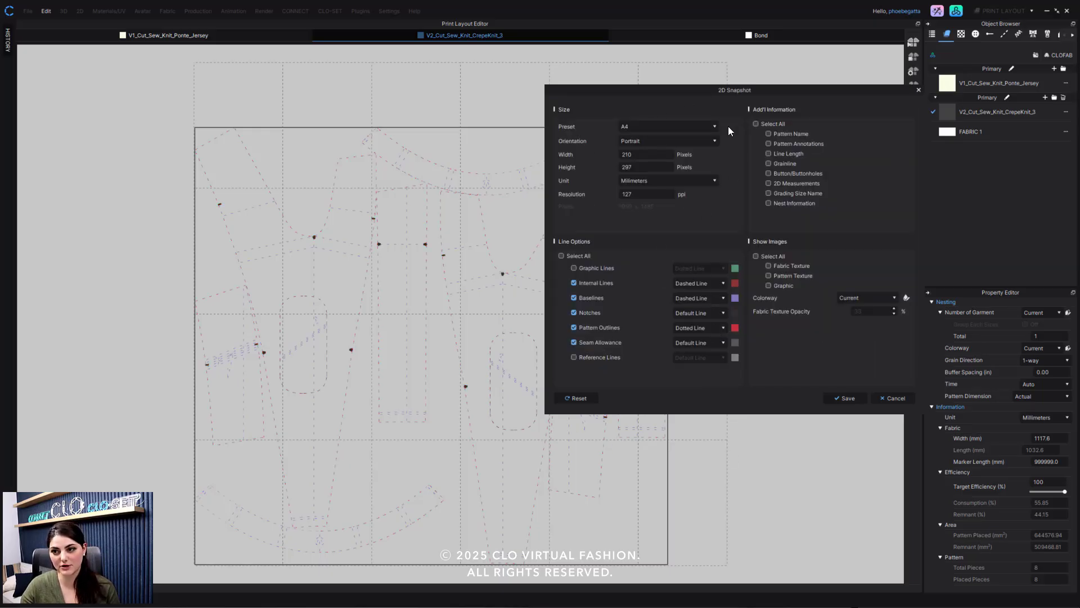
{"action": "mouse_move", "coordinate": [687, 257]}
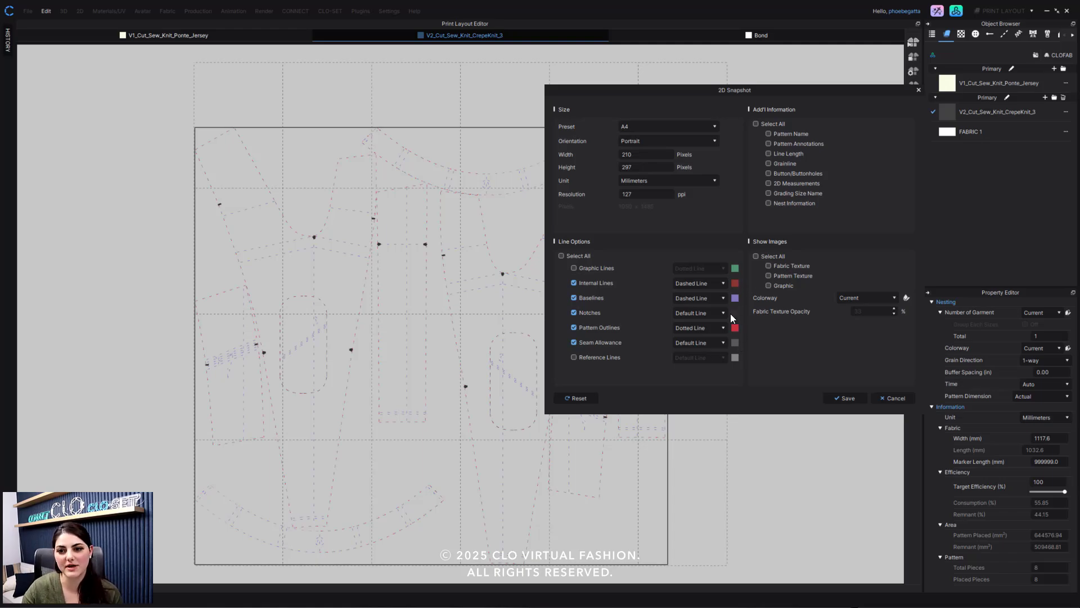
Step: Return pattern outlines to the default line style and check the seam allowance and baseline styles
{"action": "left_click", "coordinate": [700, 327]}
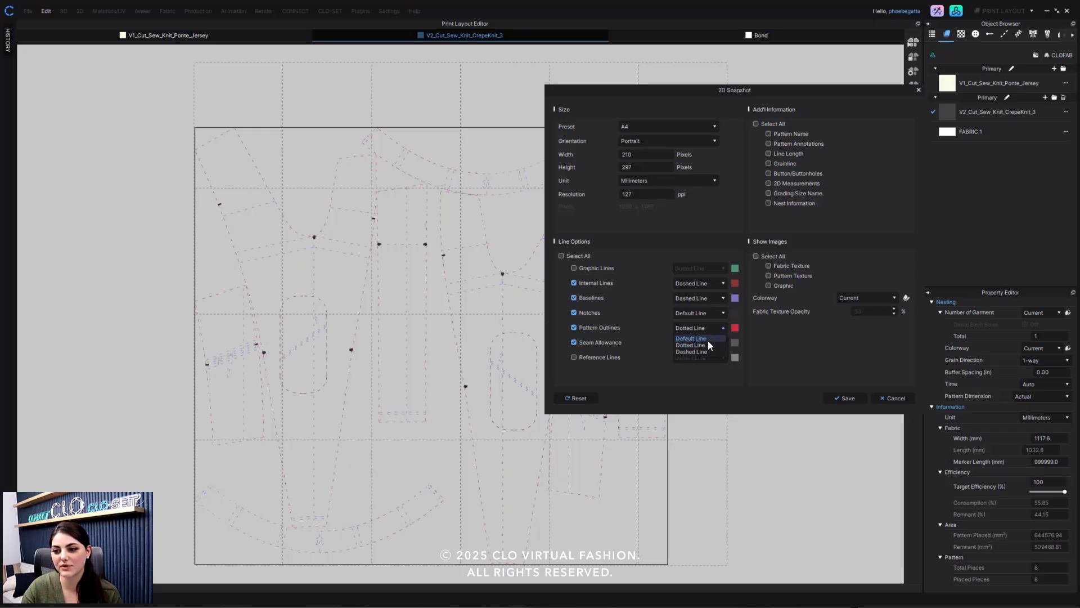
{"action": "left_click", "coordinate": [691, 337]}
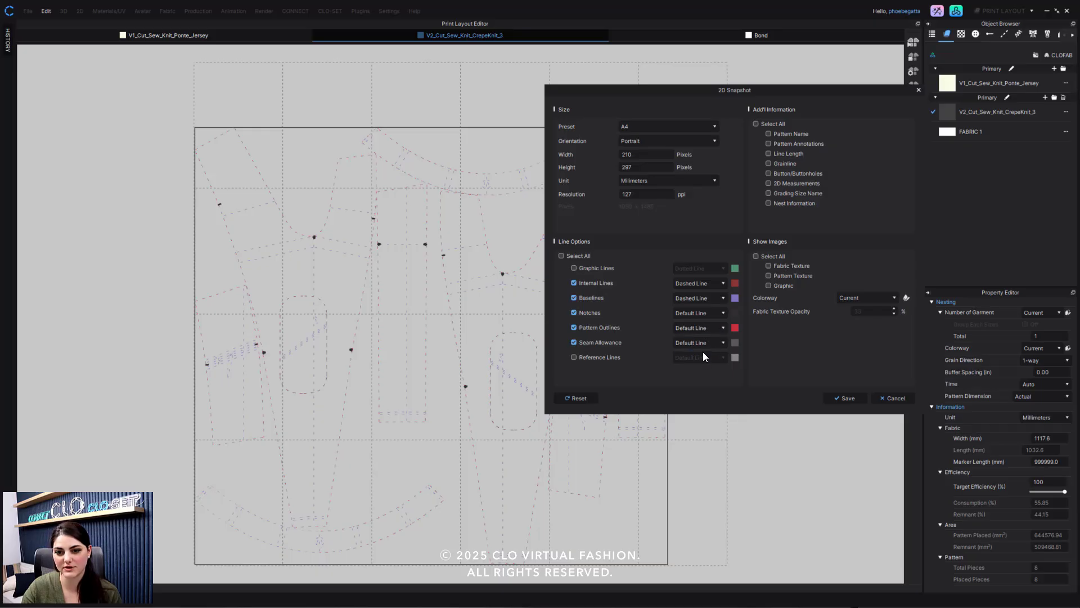
{"action": "left_click", "coordinate": [700, 342]}
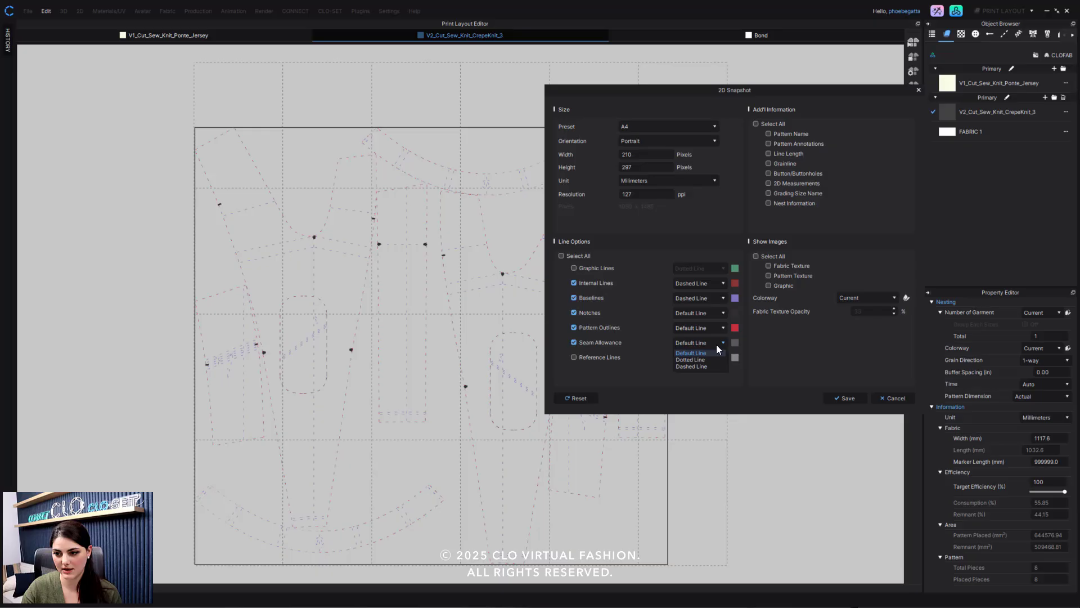
{"action": "left_click", "coordinate": [690, 352]}
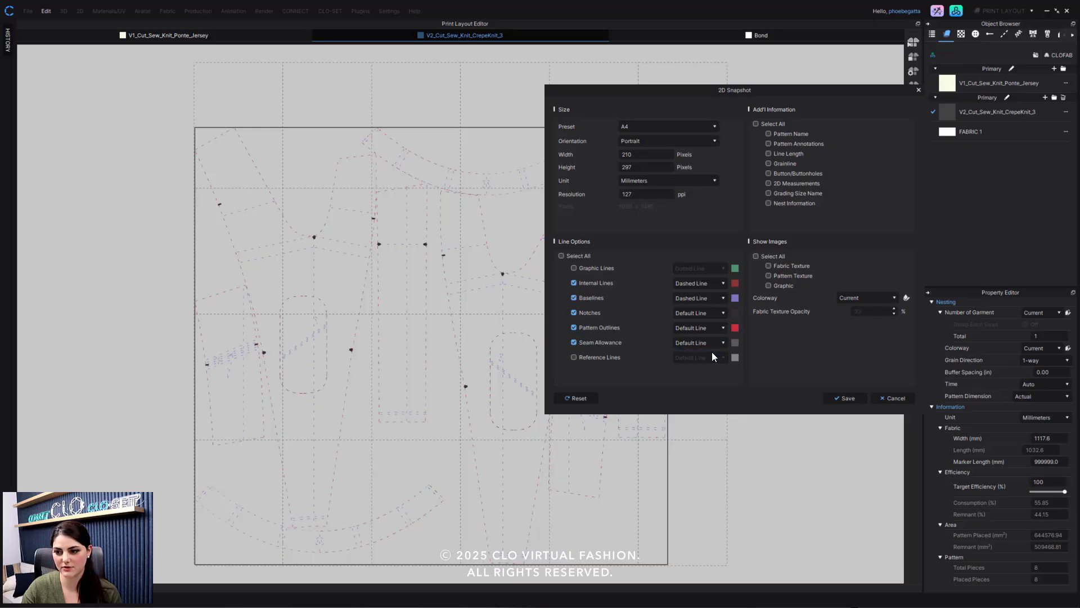
{"action": "mouse_move", "coordinate": [724, 300]}
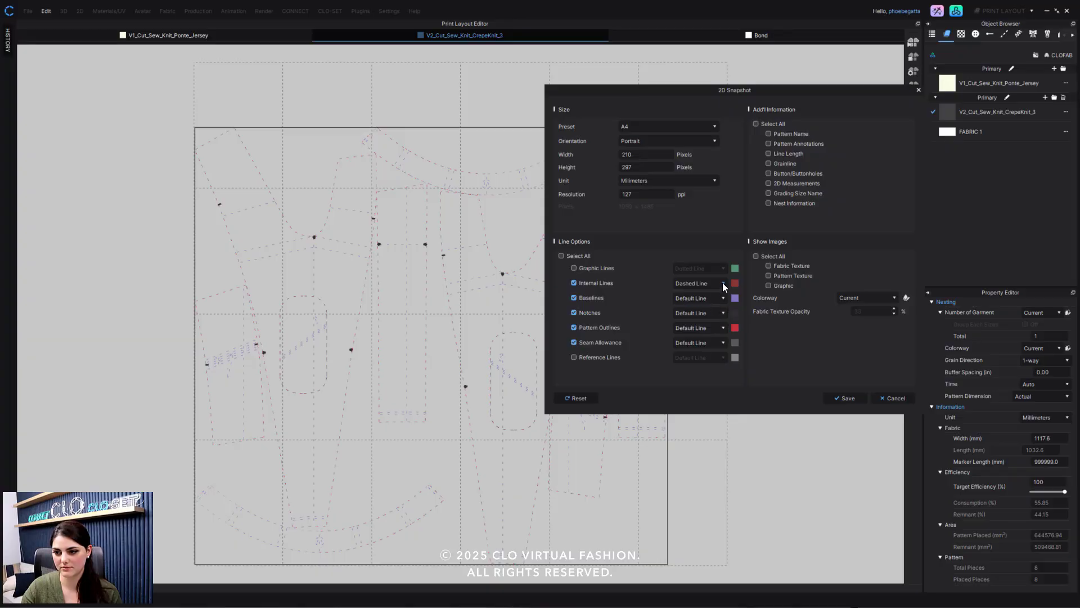
Step: Make the baselines dotted and the internal lines dashed
{"action": "left_click", "coordinate": [700, 282]}
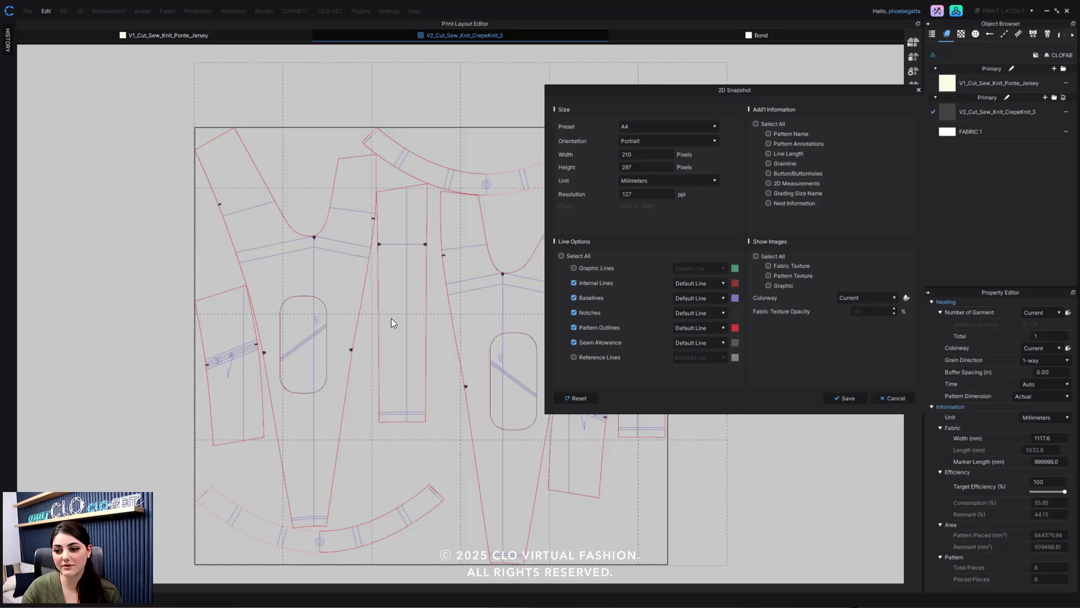
{"action": "mouse_move", "coordinate": [724, 302]}
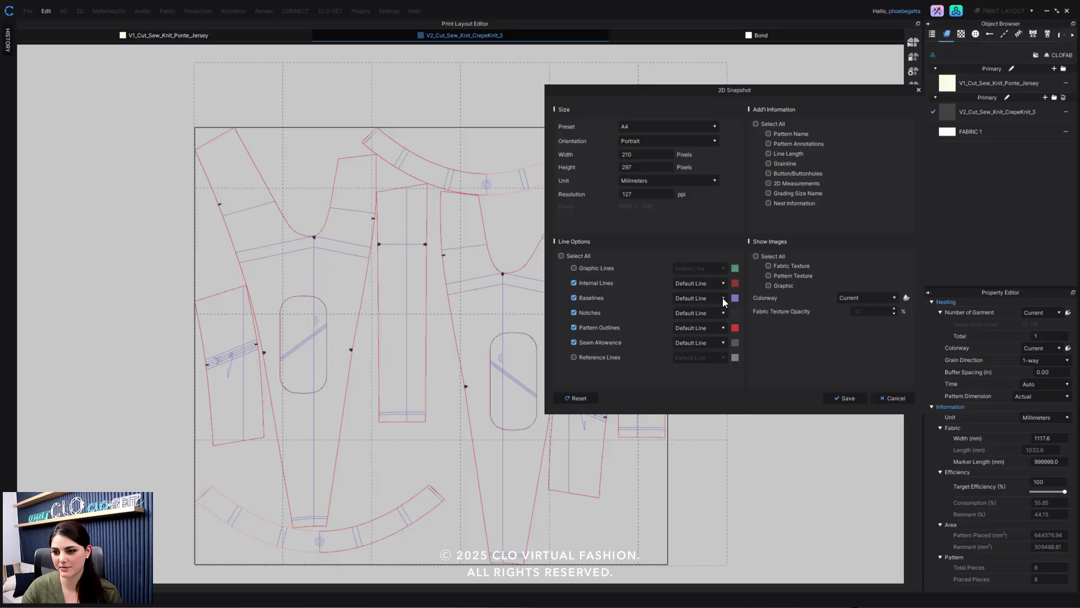
{"action": "left_click", "coordinate": [700, 298]}
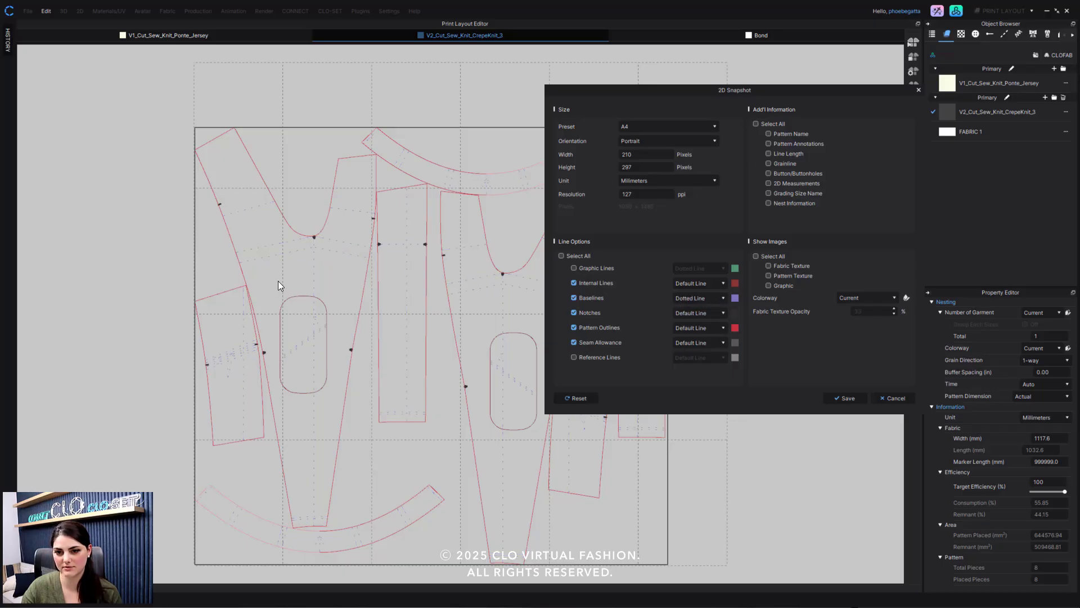
{"action": "left_click", "coordinate": [698, 282]}
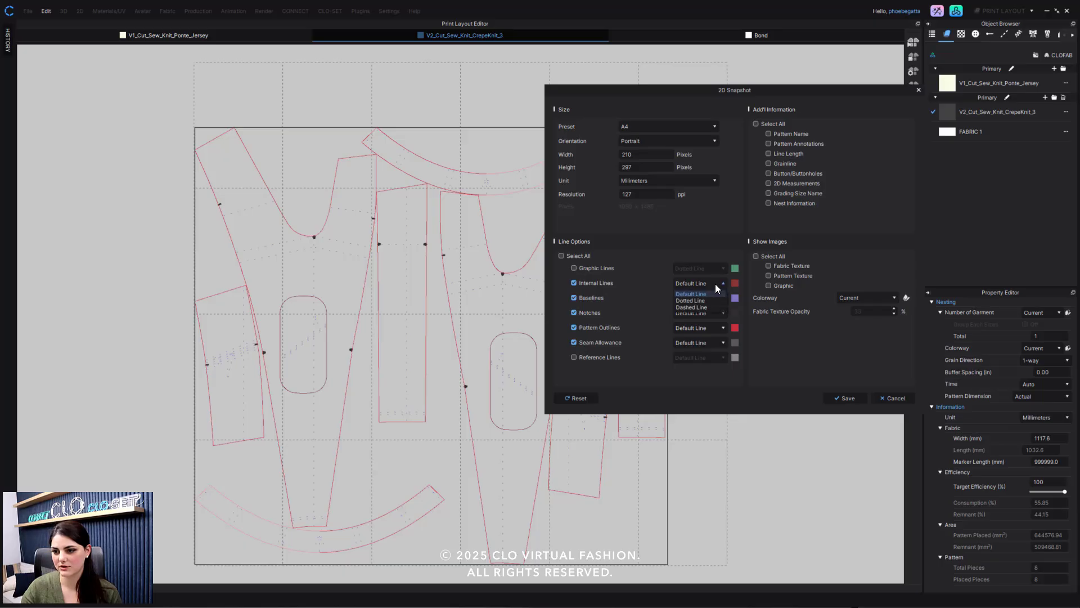
{"action": "left_click", "coordinate": [691, 306]}
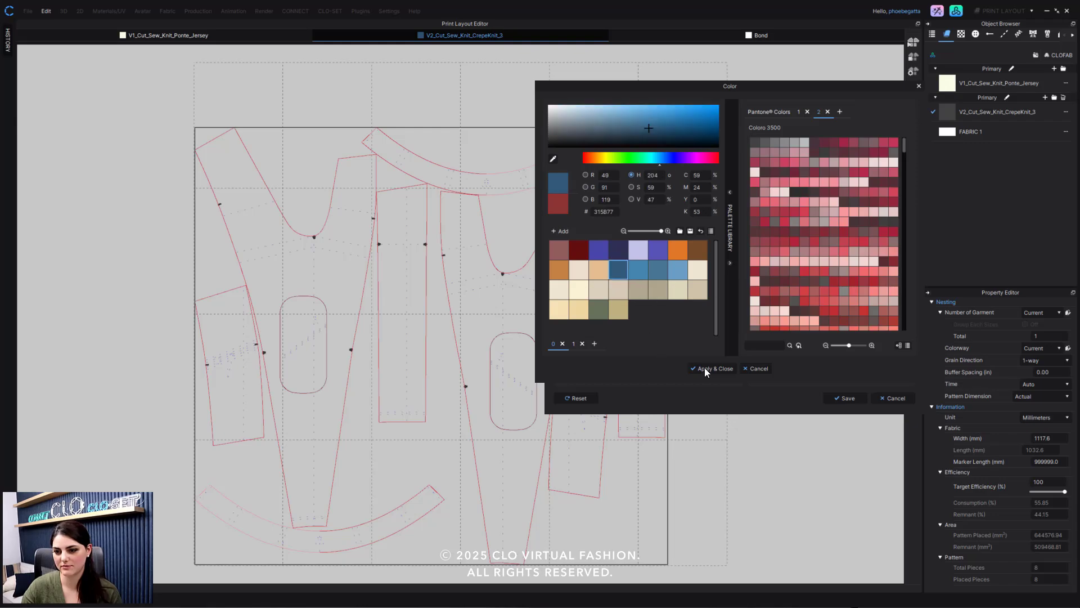
Step: Confirm blue for internal lines and pick a lighter palette colour for baselines
{"action": "left_click", "coordinate": [711, 369]}
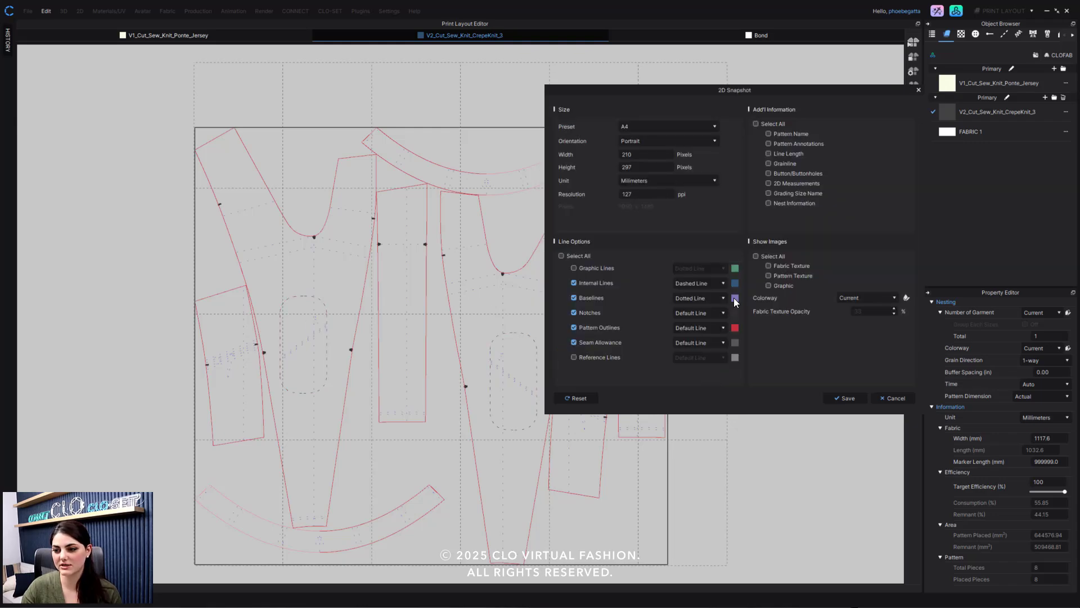
{"action": "left_click", "coordinate": [735, 298]}
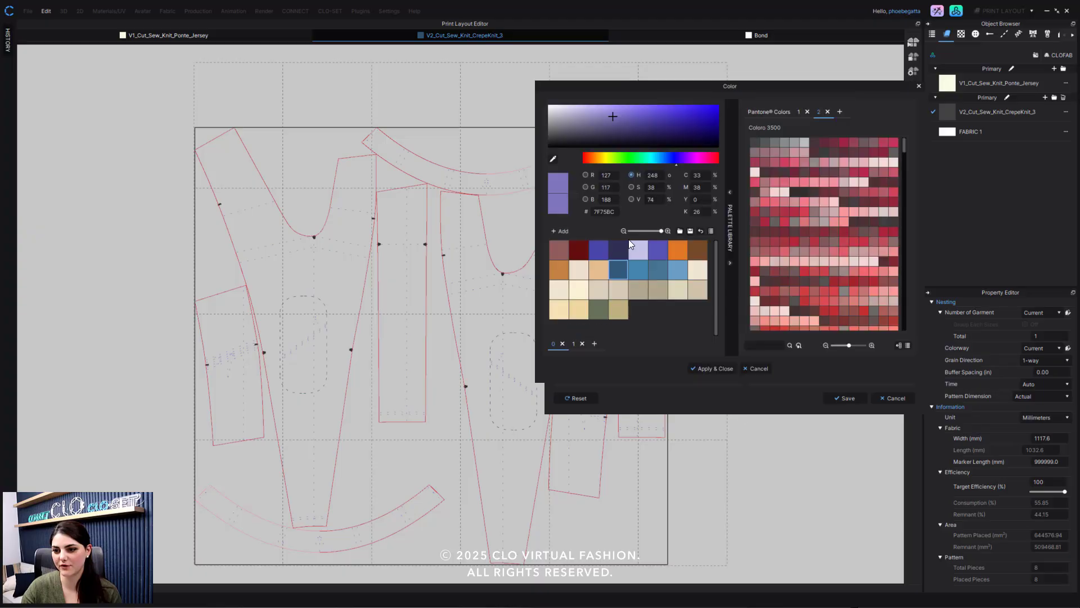
{"action": "left_click", "coordinate": [552, 141]}
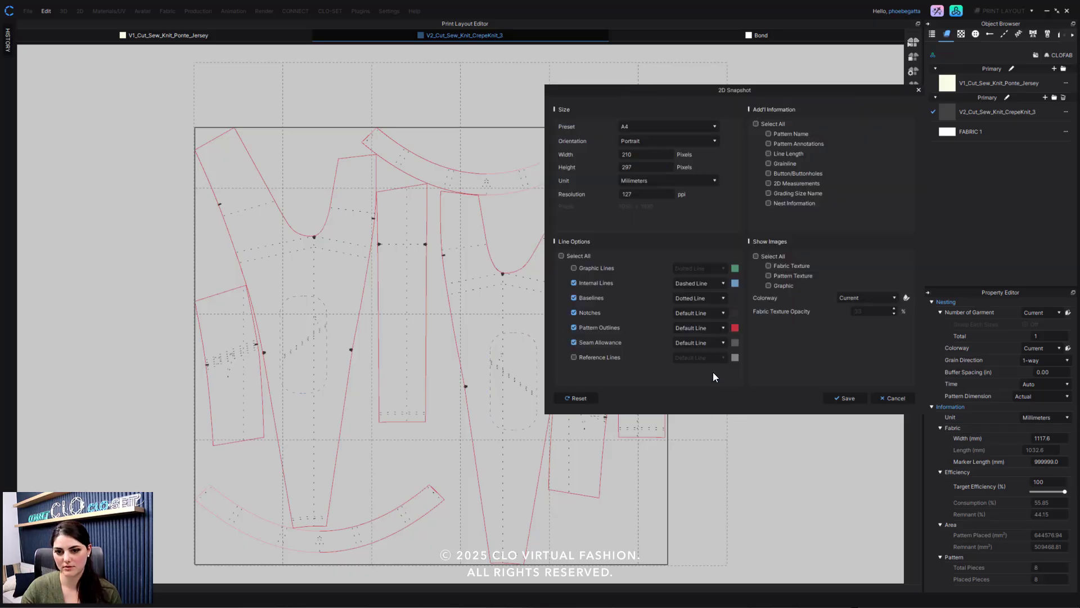
{"action": "mouse_move", "coordinate": [483, 324]}
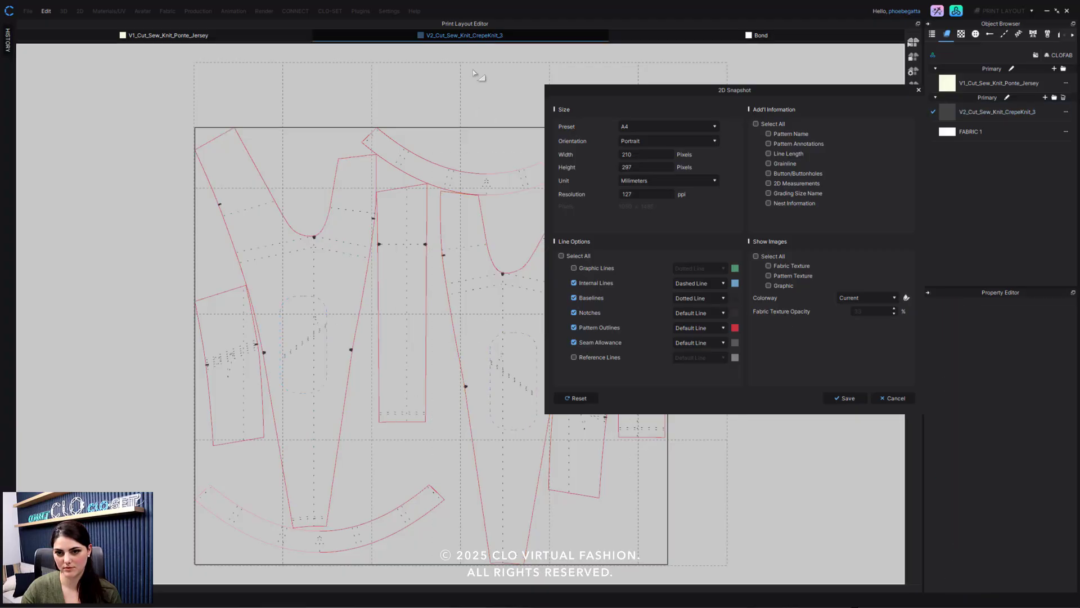
{"action": "mouse_move", "coordinate": [640, 304]}
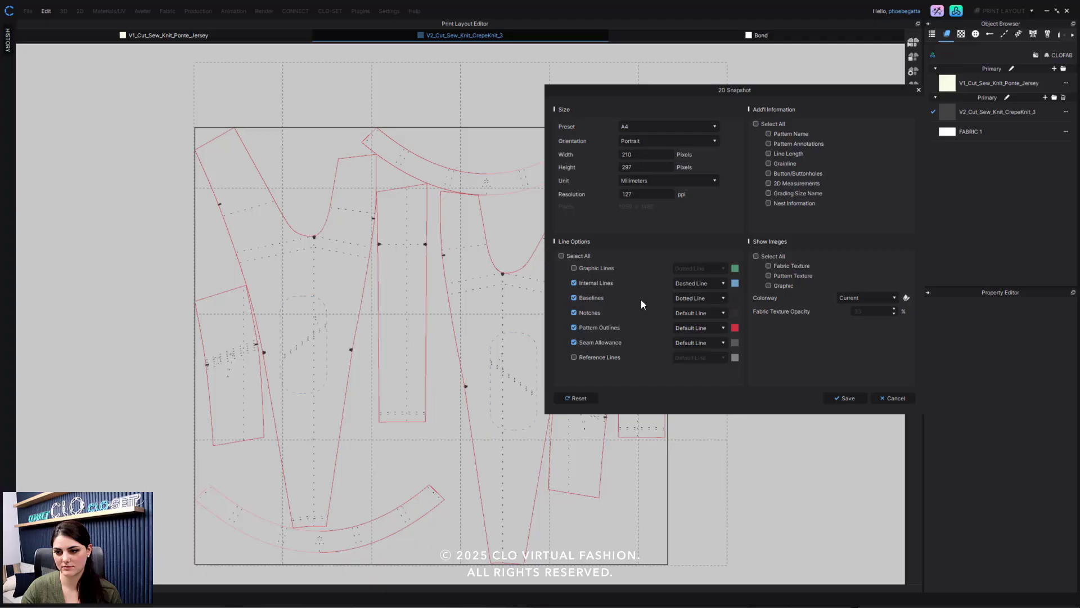
{"action": "mouse_move", "coordinate": [848, 398]}
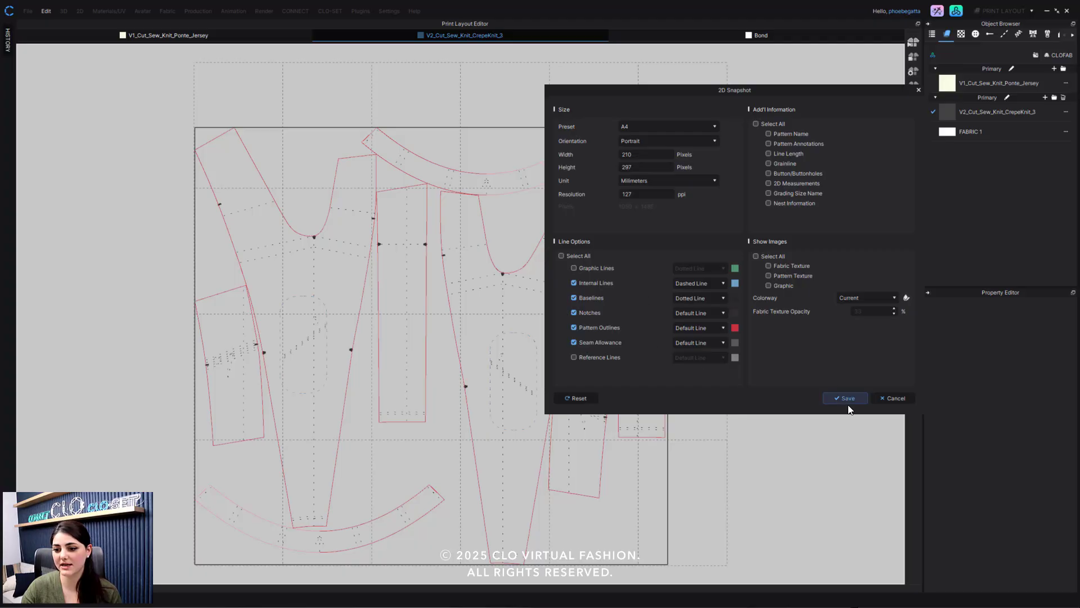
Step: Save the 2D snapshot as a PDF file named 'dsf'
{"action": "left_click", "coordinate": [845, 398]}
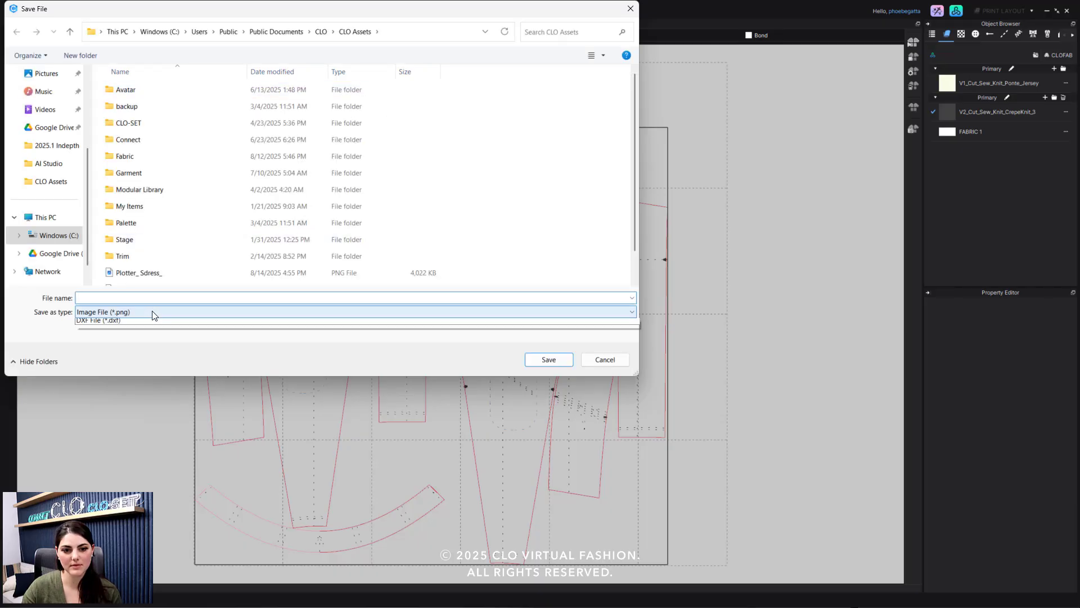
{"action": "left_click", "coordinate": [355, 312]}
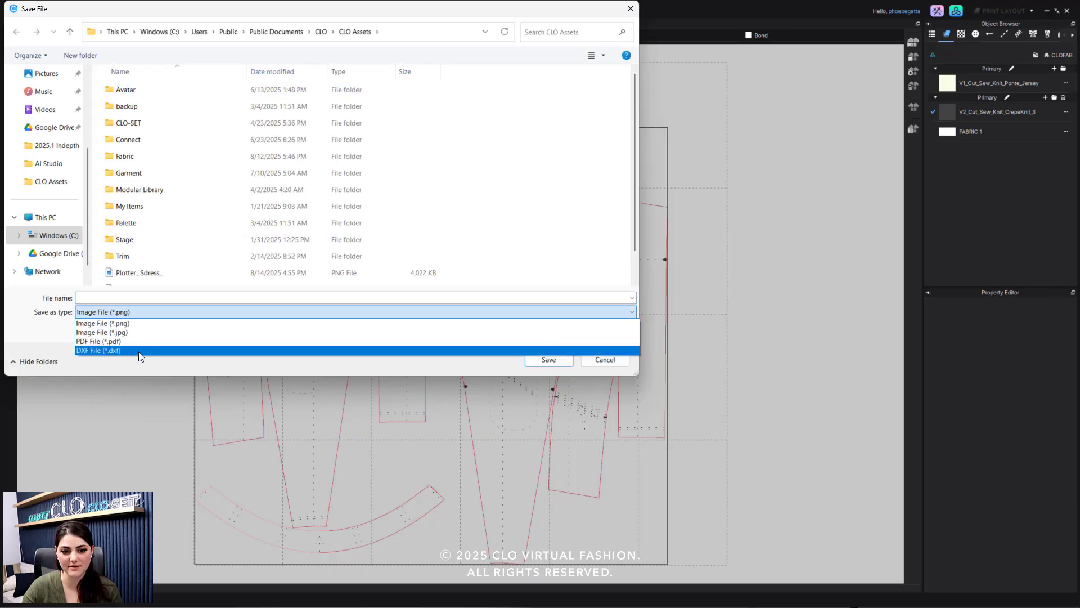
{"action": "left_click", "coordinate": [98, 350]}
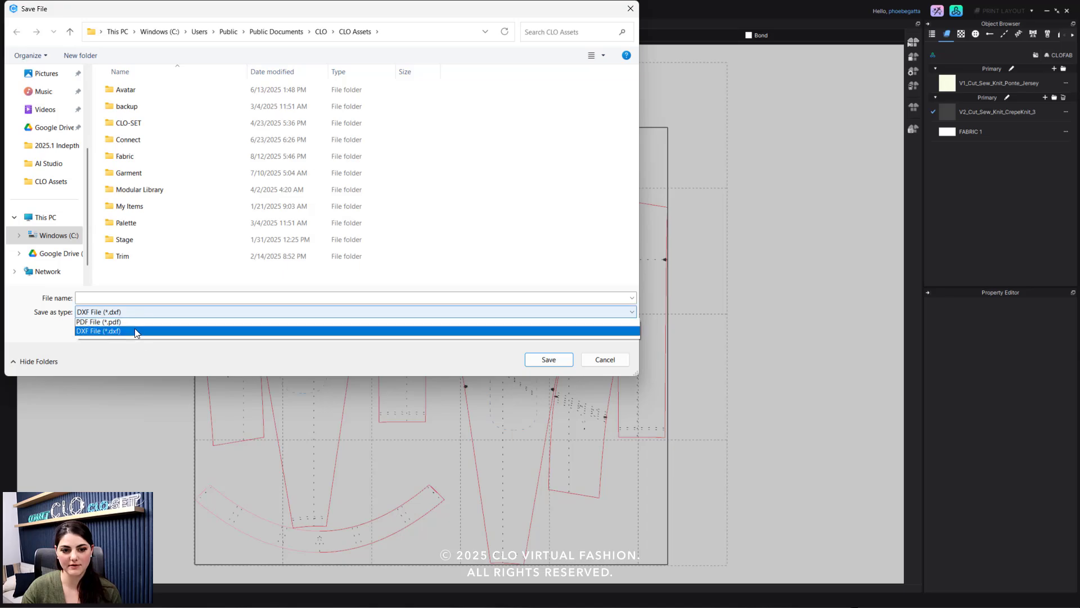
{"action": "left_click", "coordinate": [98, 322]}
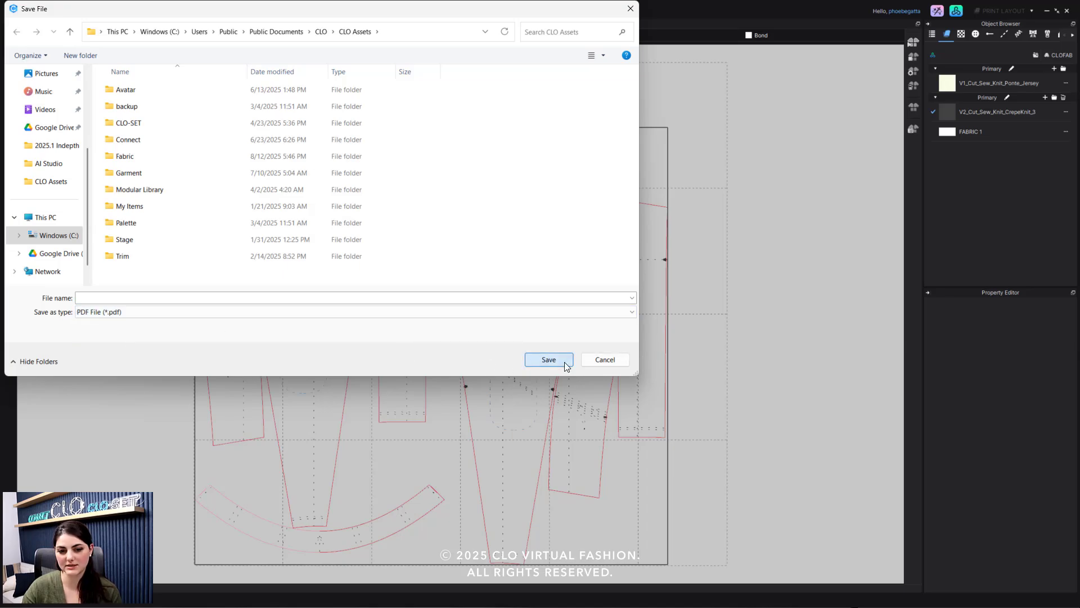
{"action": "type", "text": "dsf"}
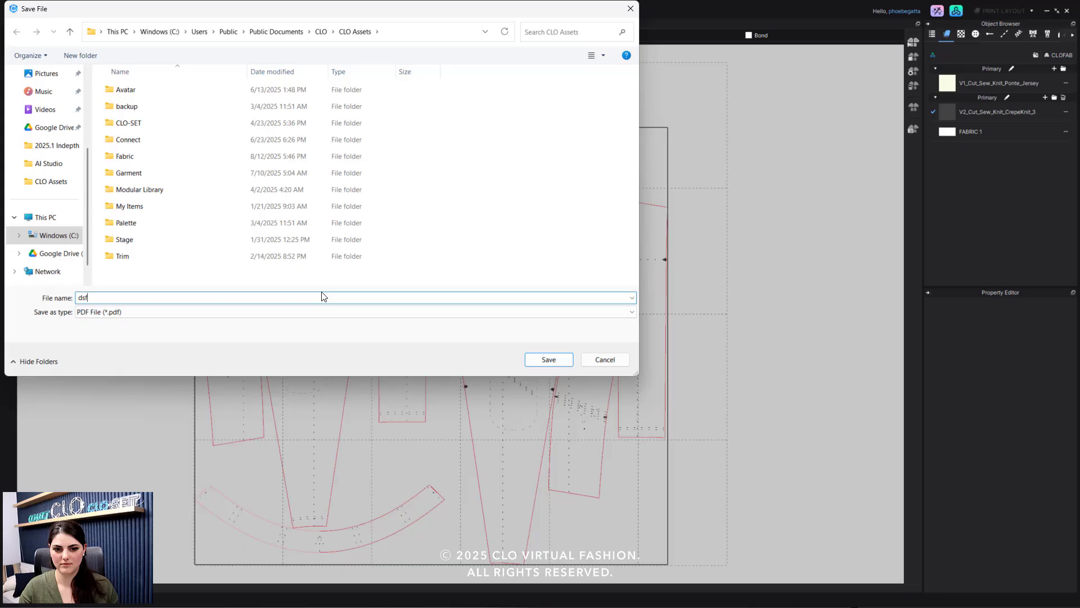
{"action": "left_click", "coordinate": [548, 359]}
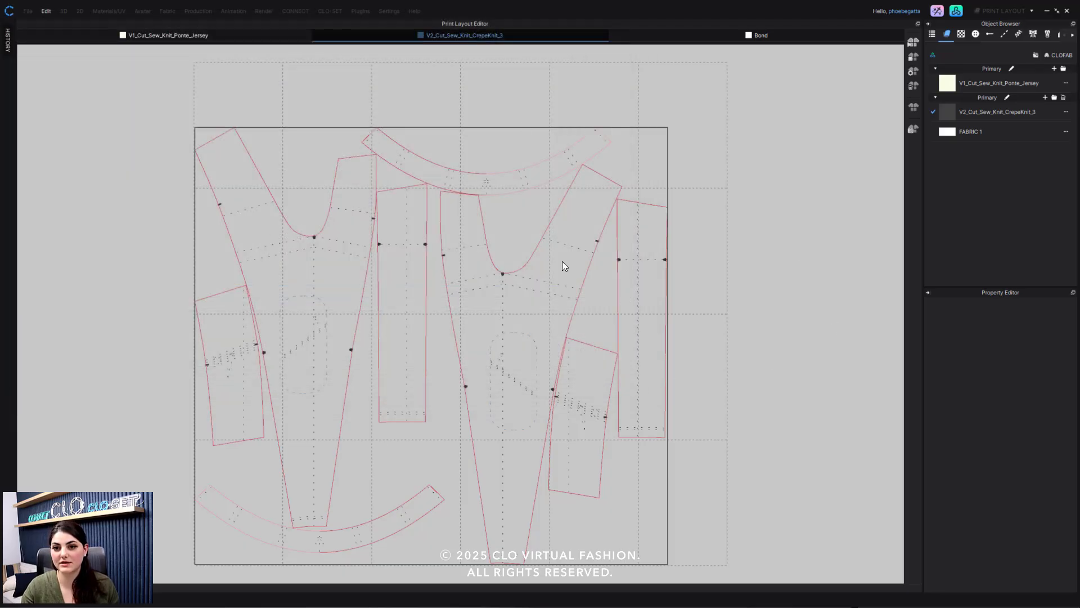